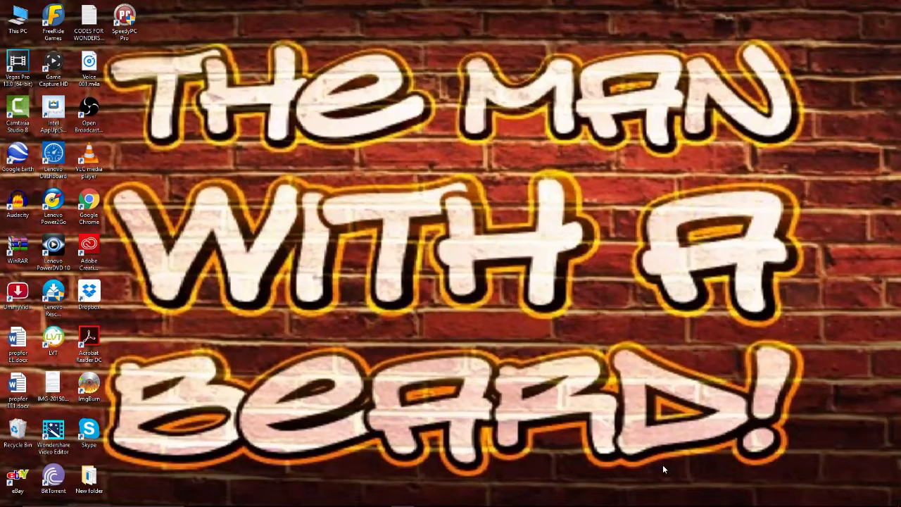
mouse_move(398, 382)
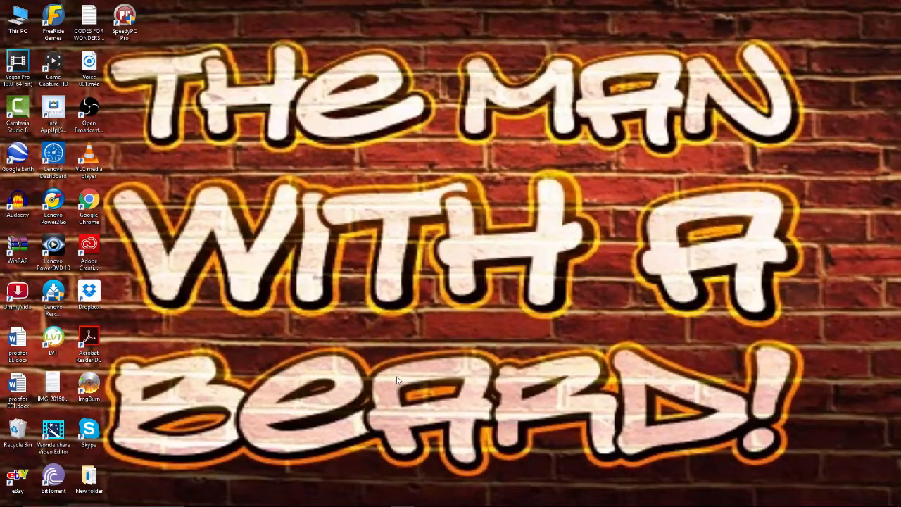
mouse_move(385, 365)
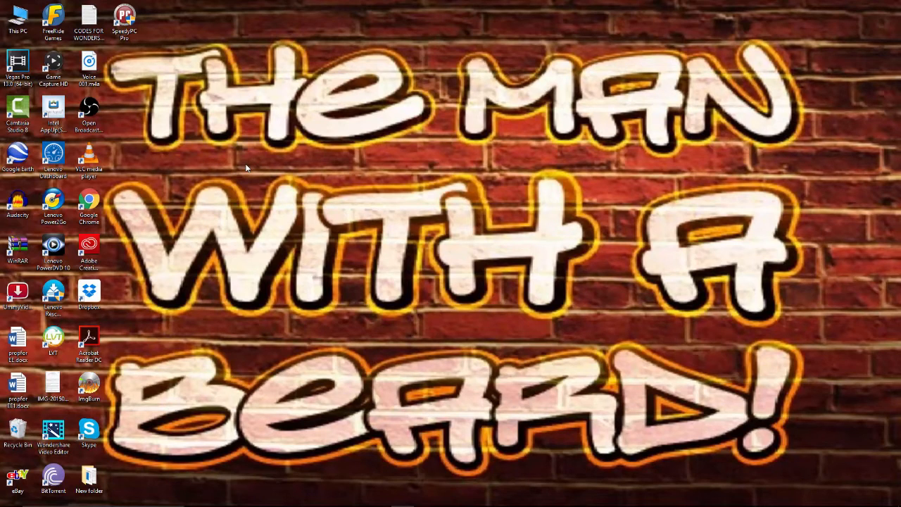
mouse_move(264, 338)
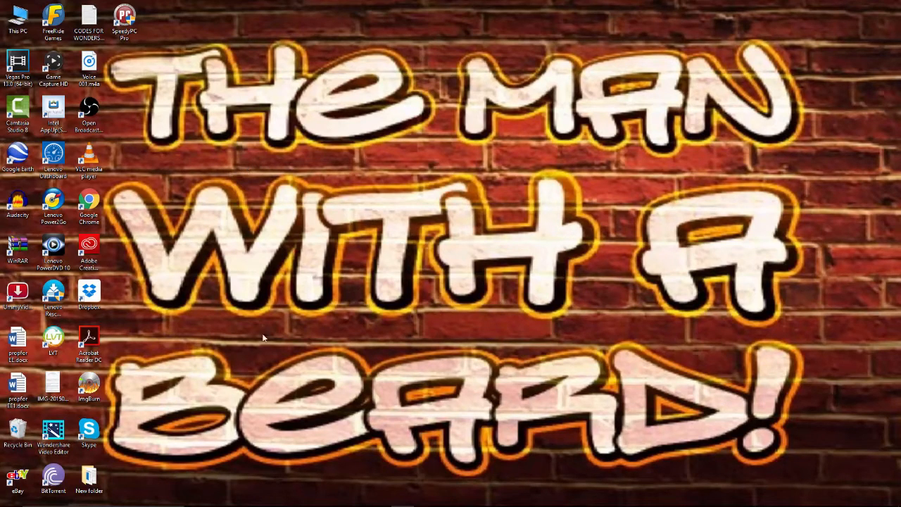
mouse_move(273, 287)
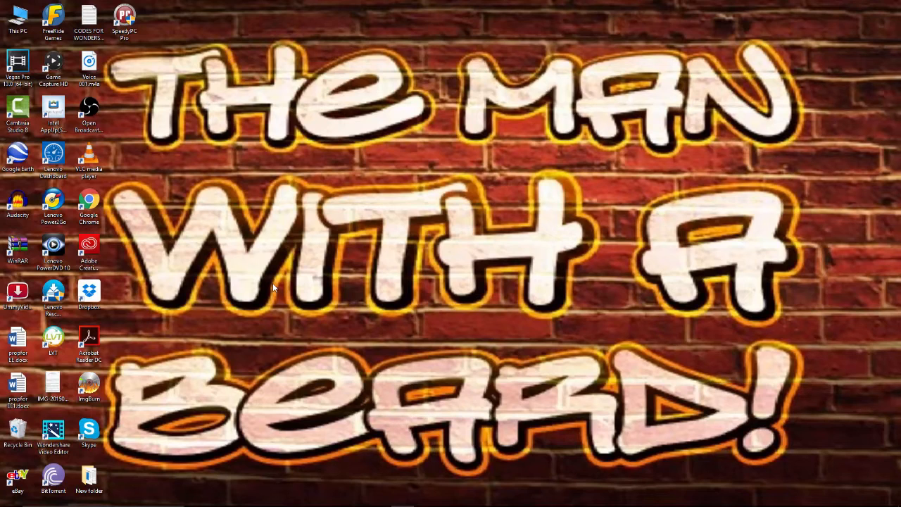
mouse_move(313, 296)
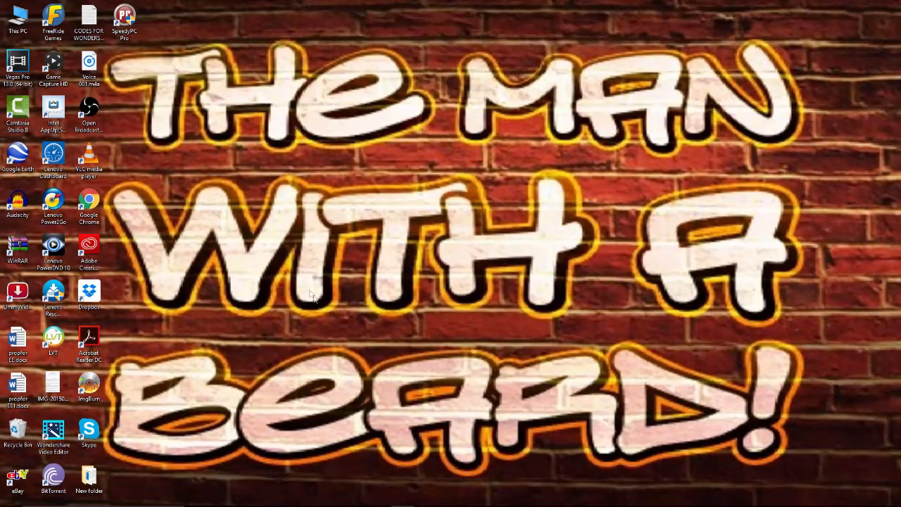
mouse_move(370, 375)
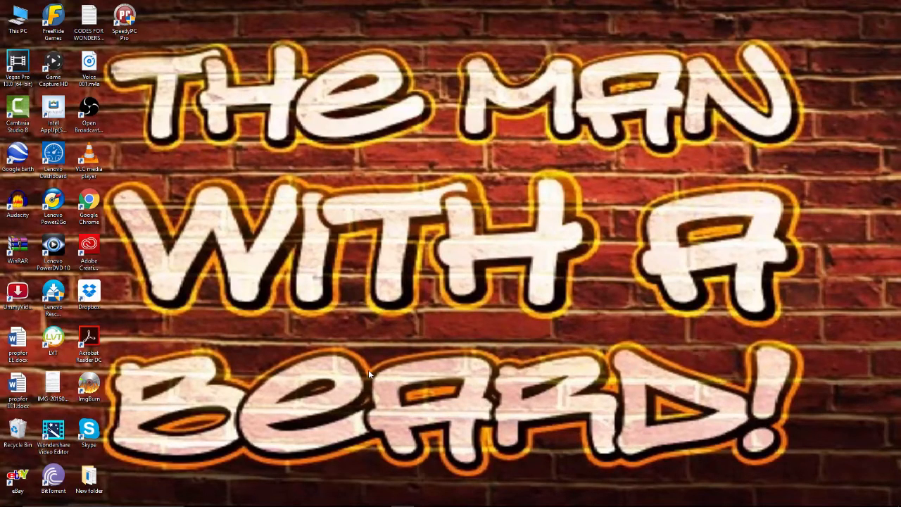
mouse_move(401, 395)
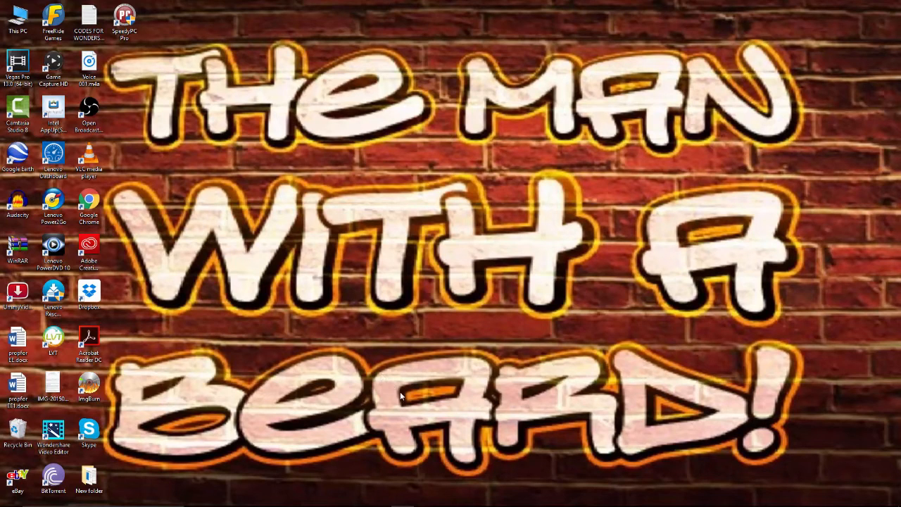
mouse_move(434, 435)
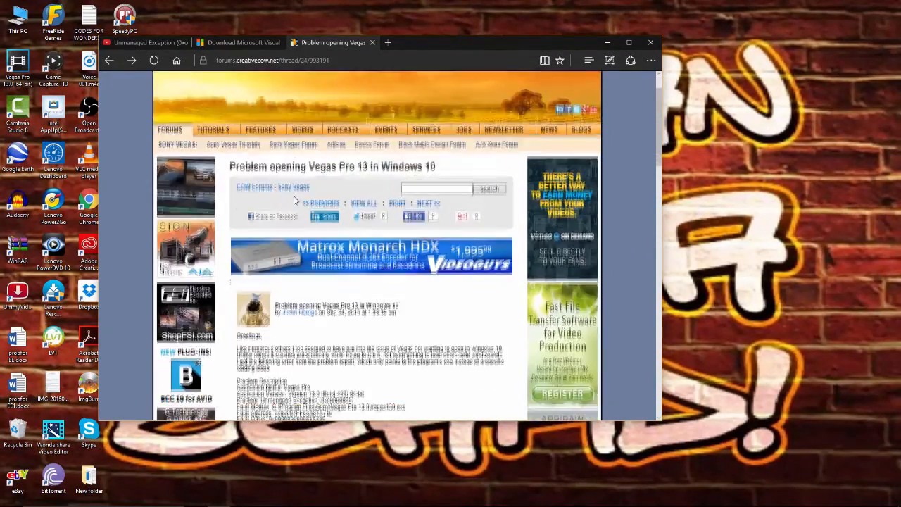
Scroll the creativecow Vegas Pro 13 thread down to the poster's follow-up about removing VPN connections
scroll("down", 3)
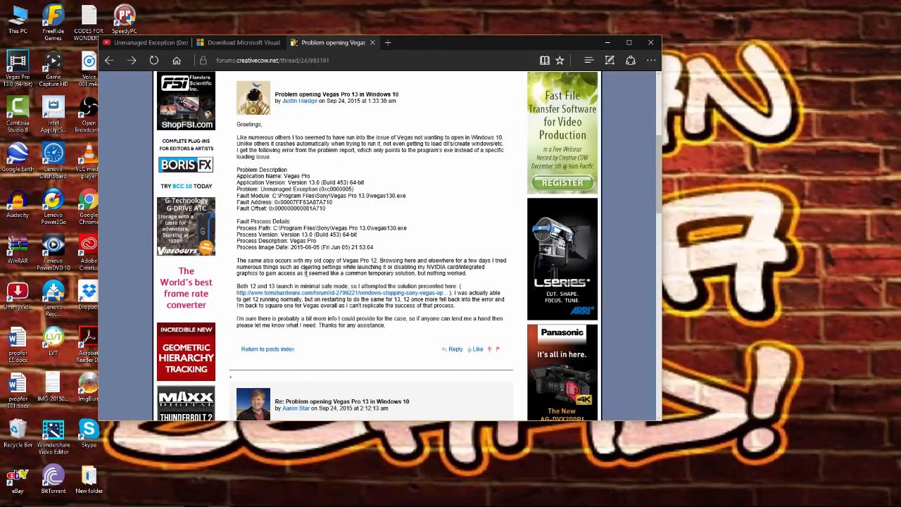
scroll("down", 3)
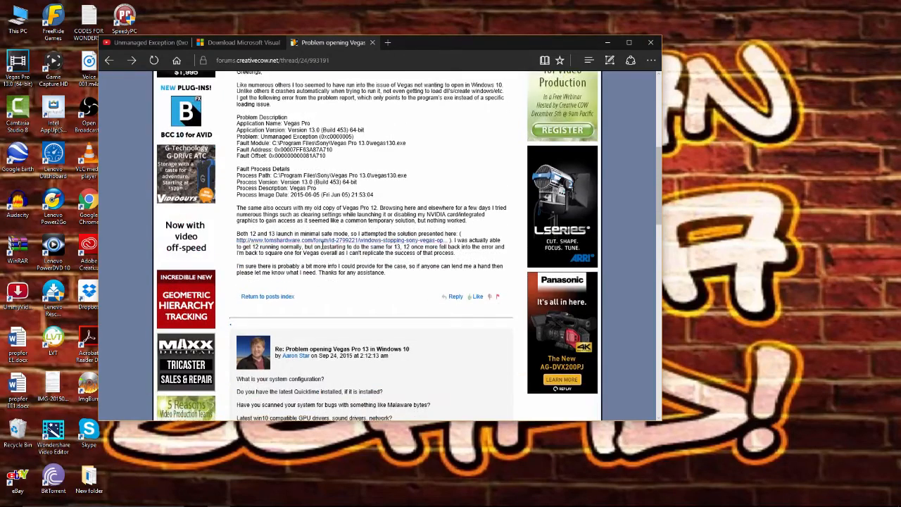
scroll("down", 3)
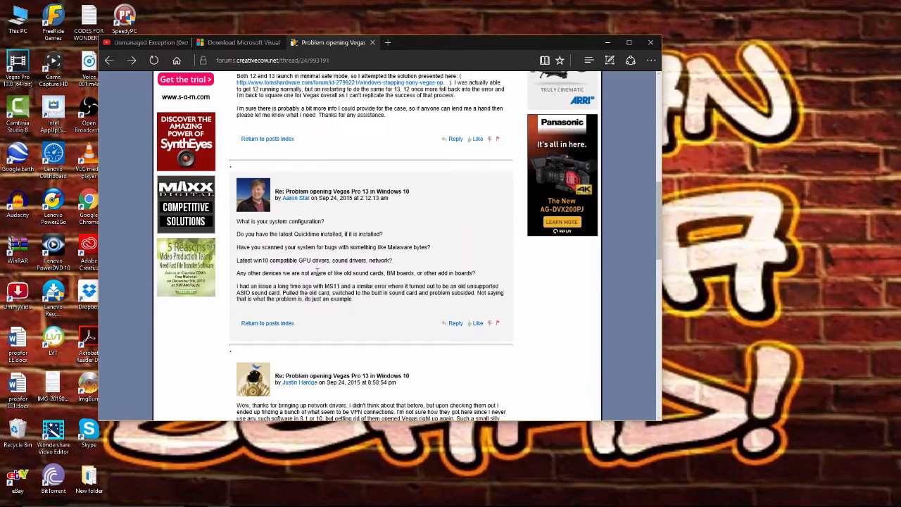
mouse_move(320, 282)
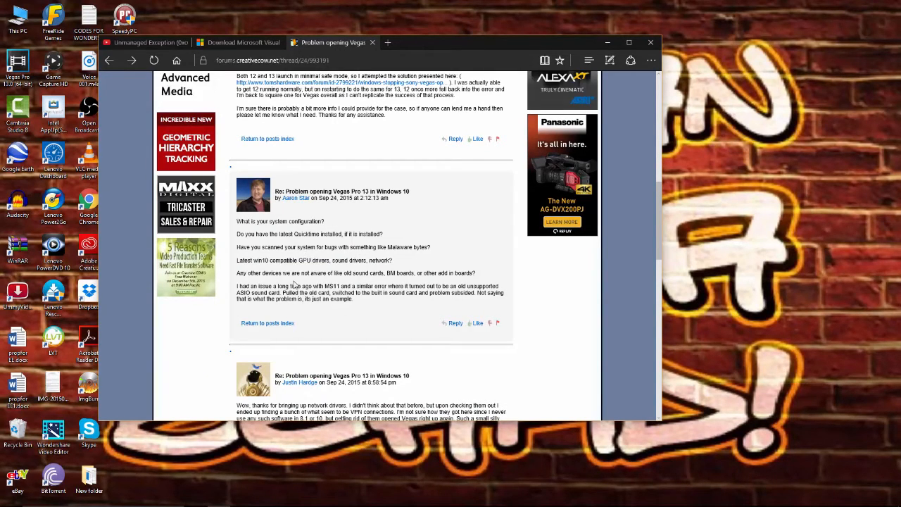
scroll("down", 3)
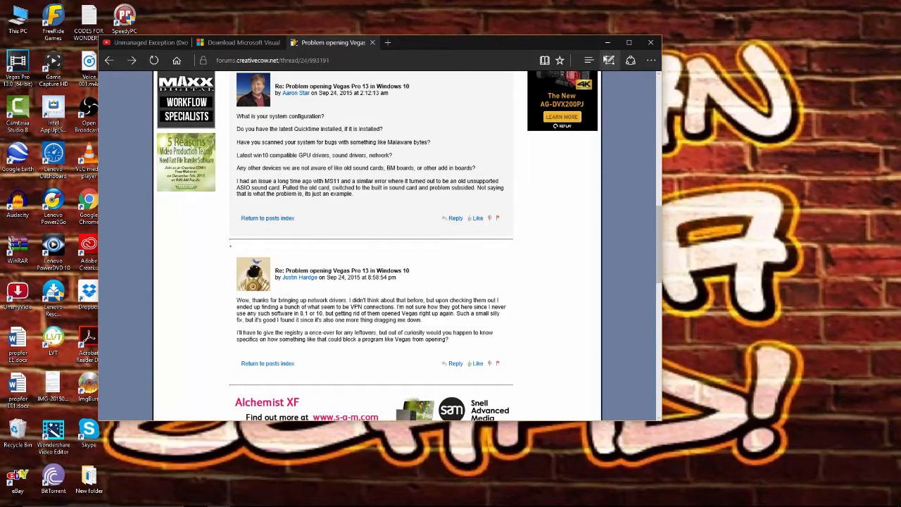
left_click(629, 42)
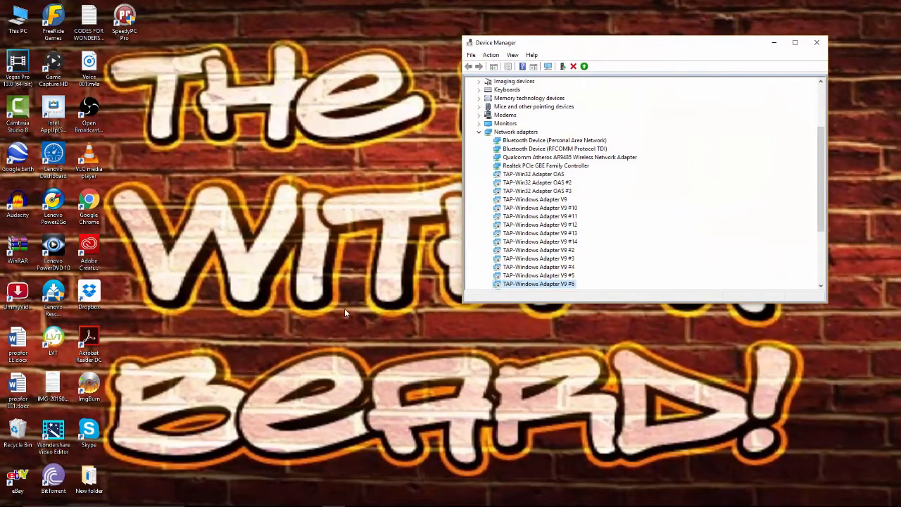
mouse_move(336, 315)
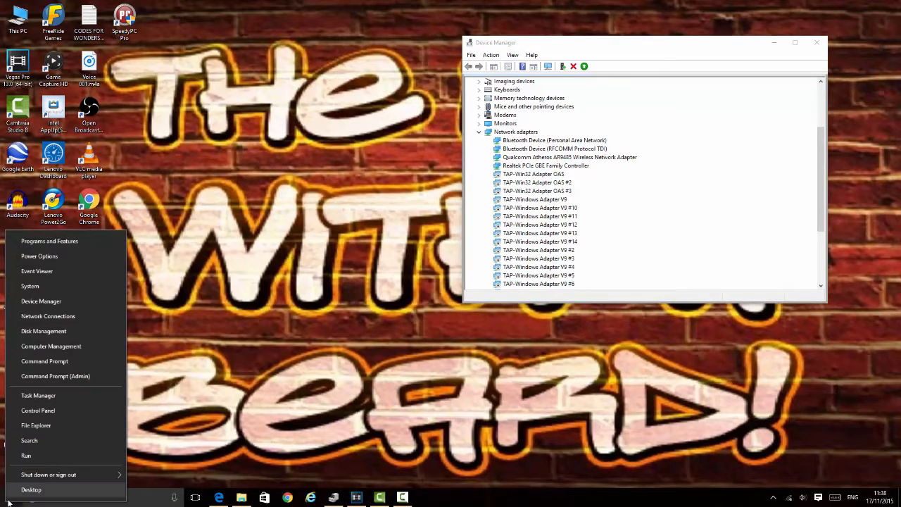
mouse_move(56, 376)
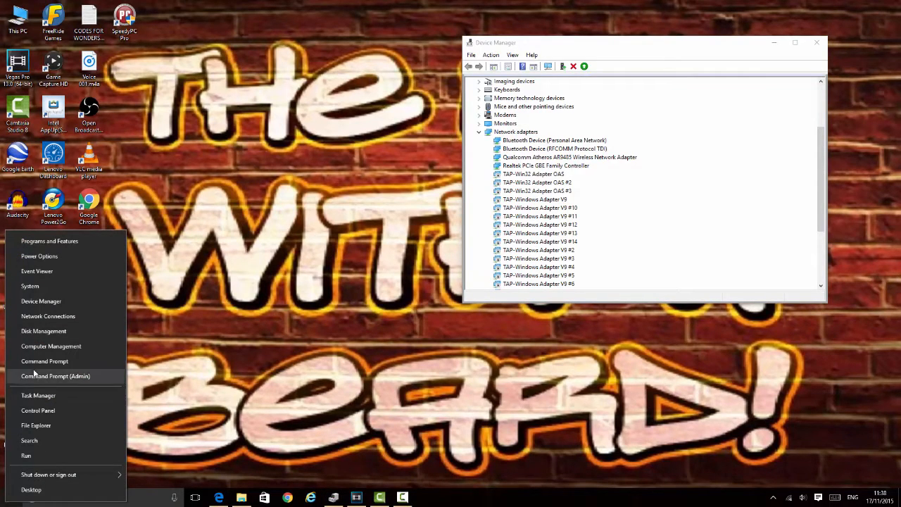
mouse_move(41, 301)
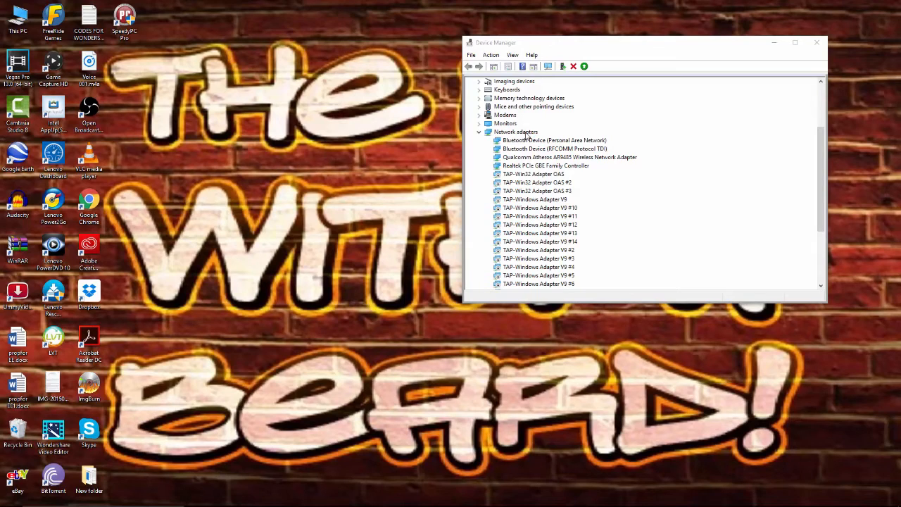
mouse_move(509, 154)
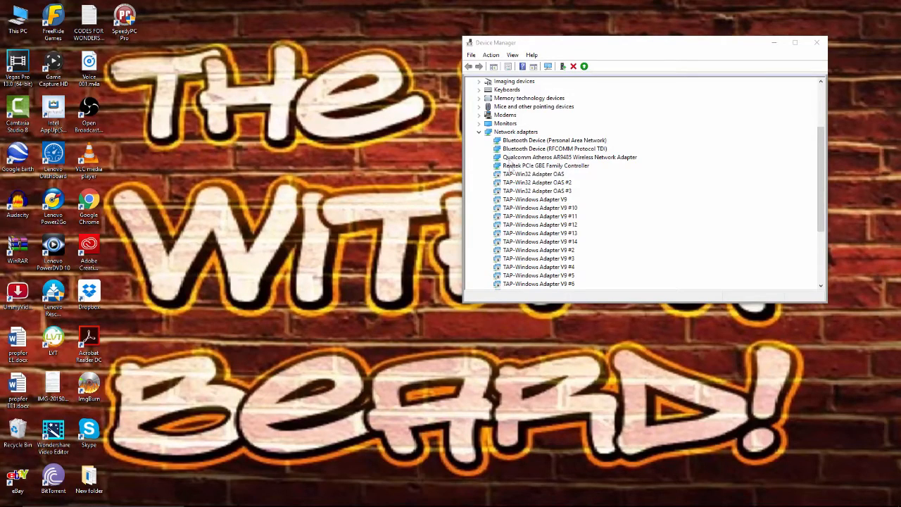
mouse_move(514, 245)
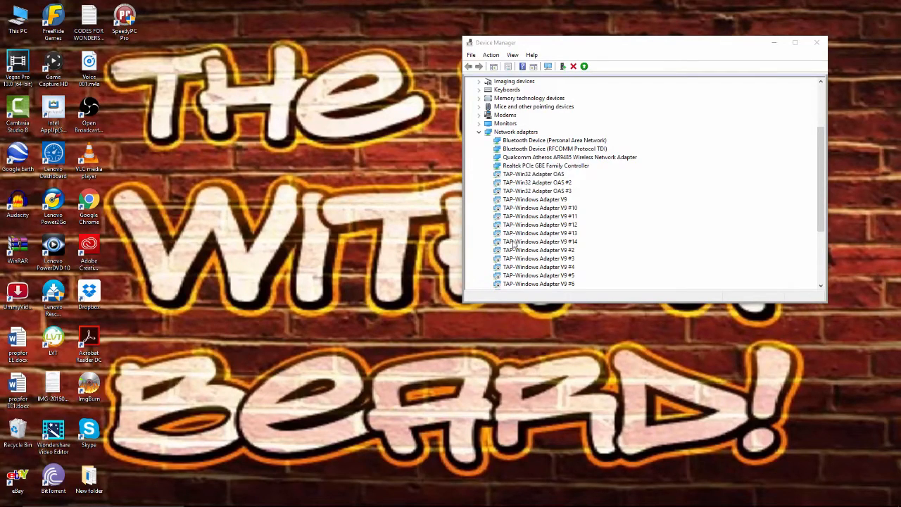
Scroll the Network adapters list to show every TAP-Windows Adapter V9 entry through #9
scroll("down", 3)
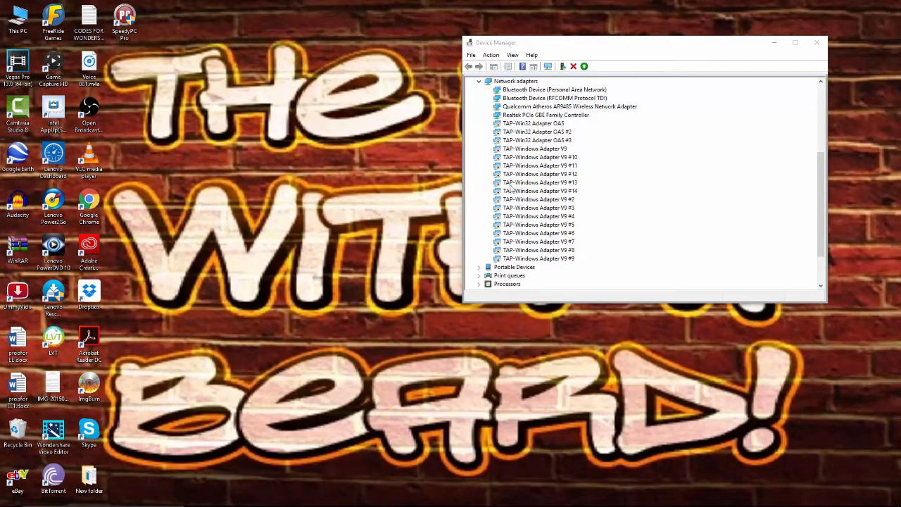
mouse_move(538, 132)
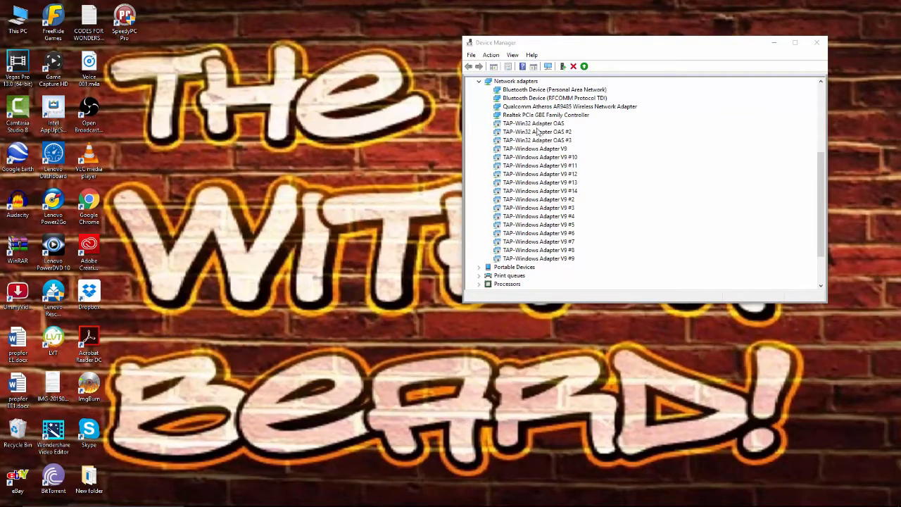
mouse_move(527, 125)
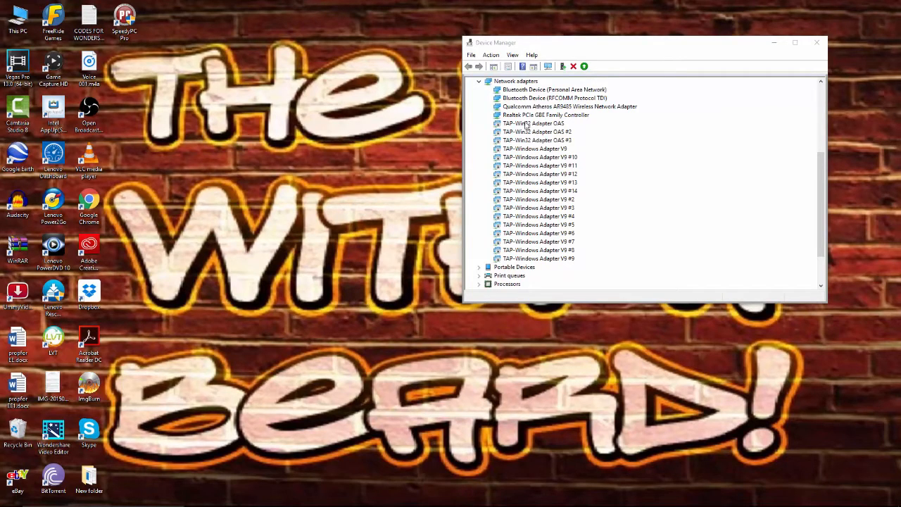
mouse_move(561, 130)
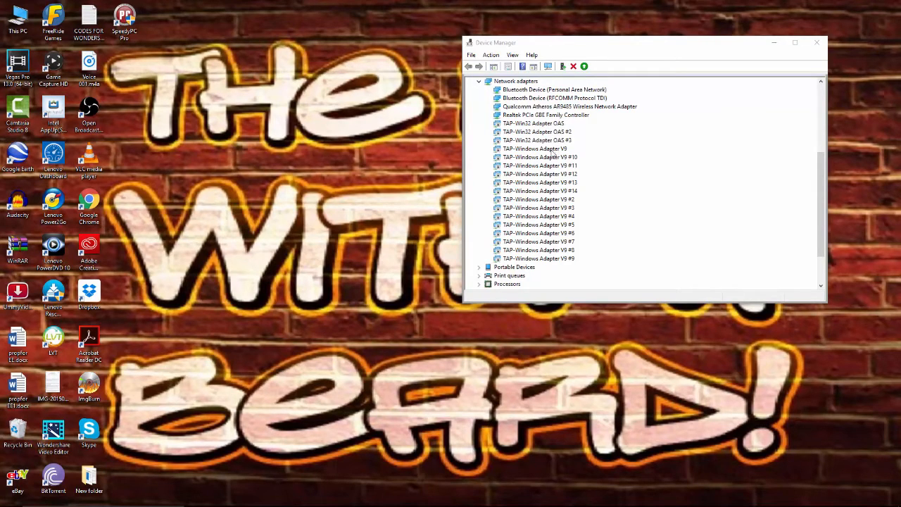
mouse_move(576, 186)
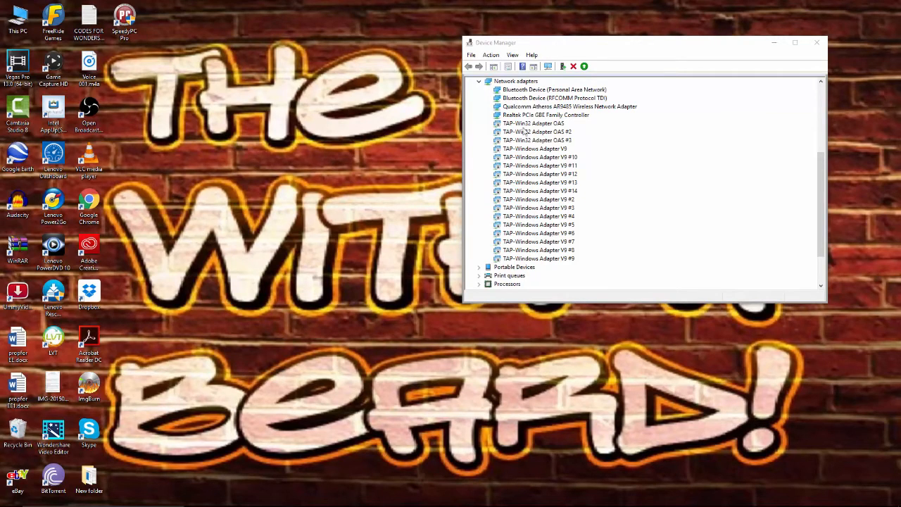
mouse_move(514, 263)
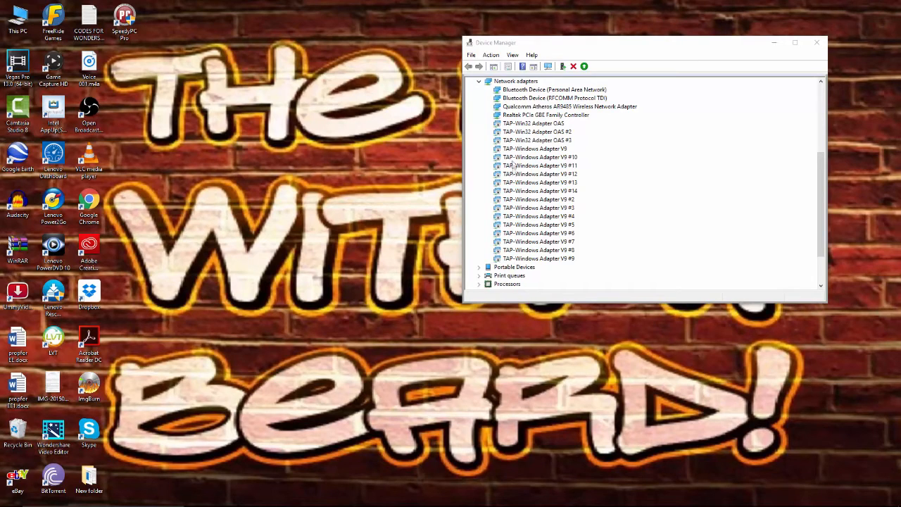
mouse_move(400, 249)
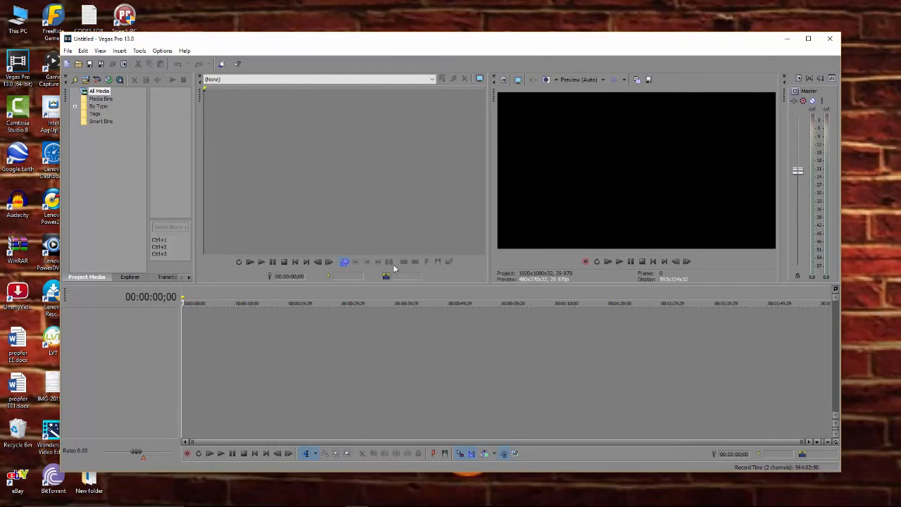
mouse_move(386, 276)
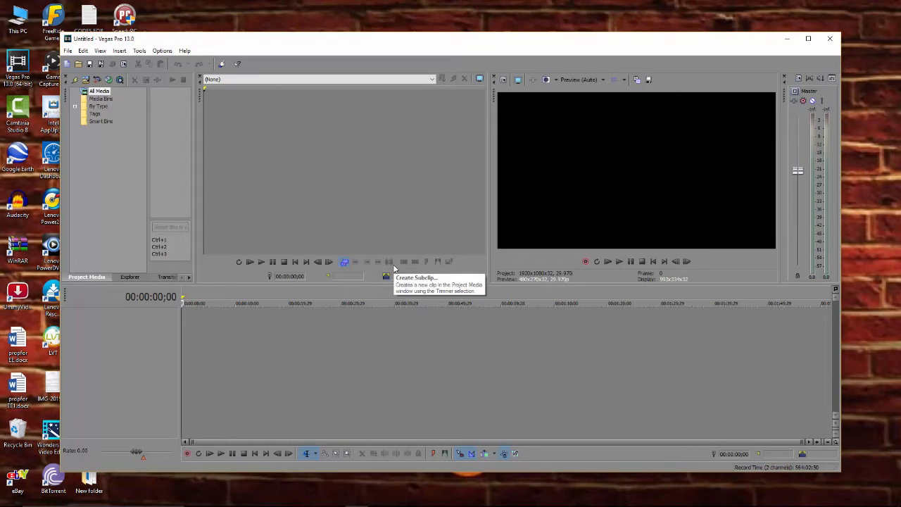
mouse_move(518, 139)
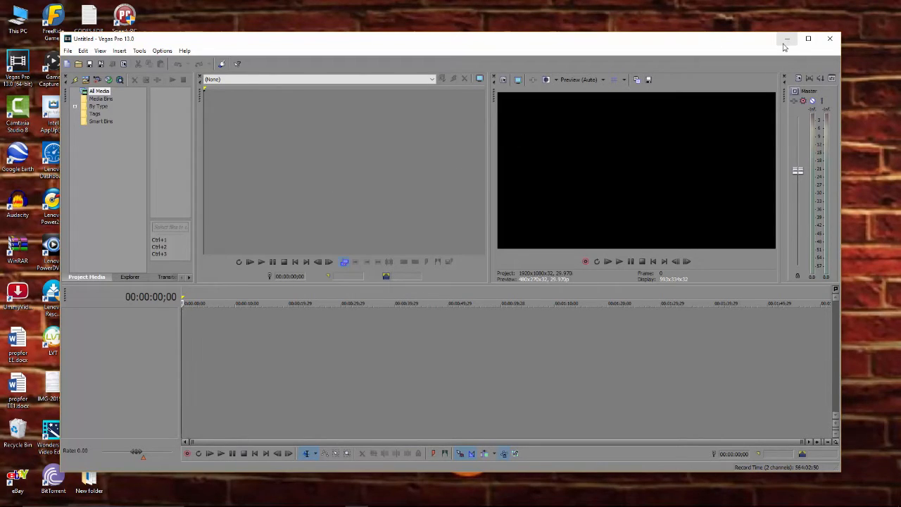
mouse_move(788, 39)
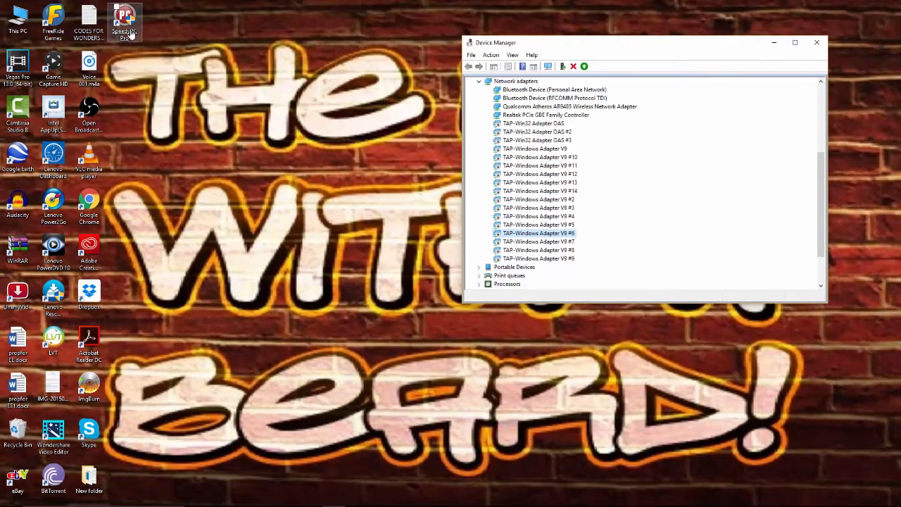
mouse_move(352, 319)
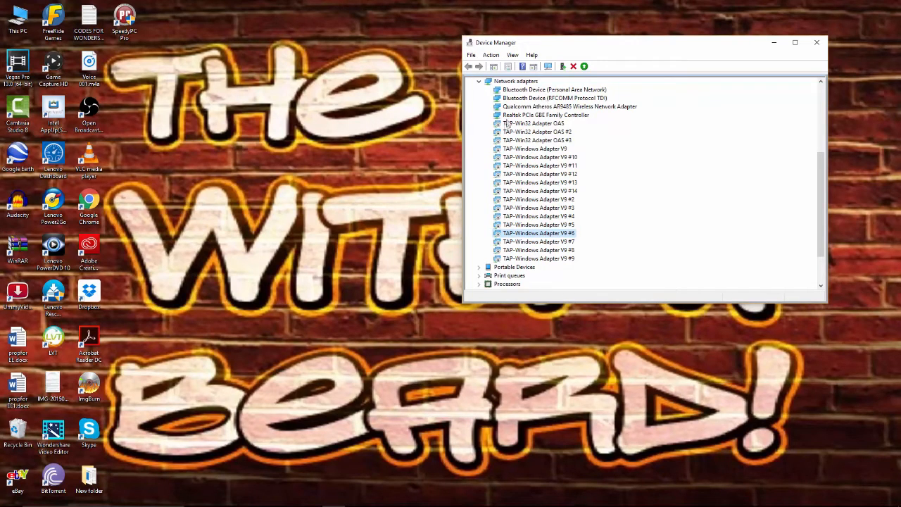
mouse_move(502, 264)
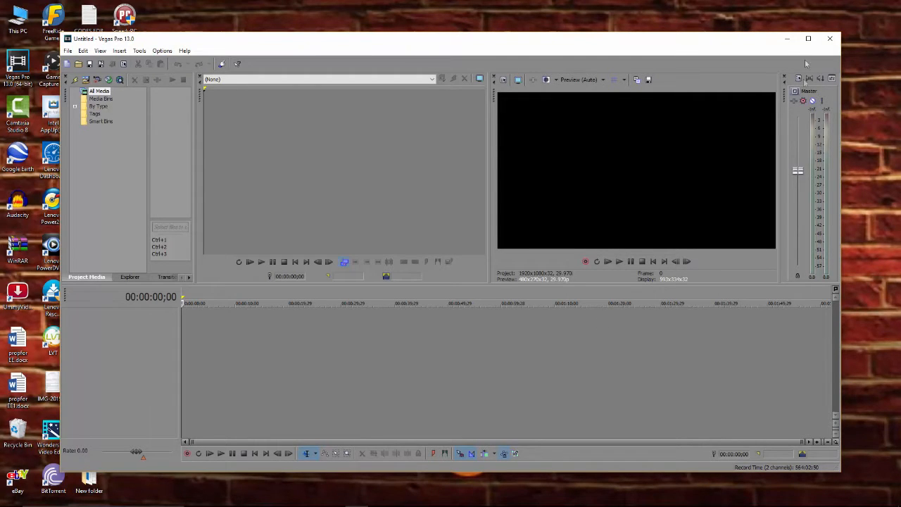
mouse_move(395, 119)
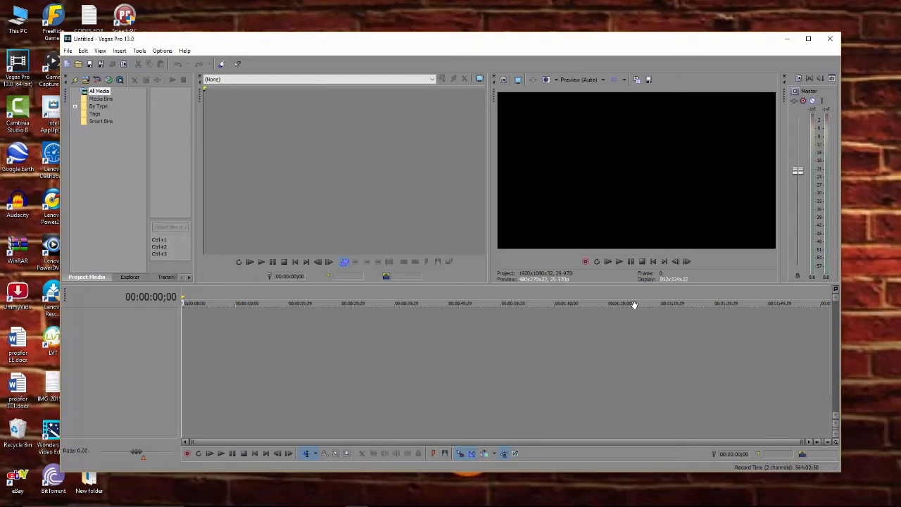
mouse_move(780, 56)
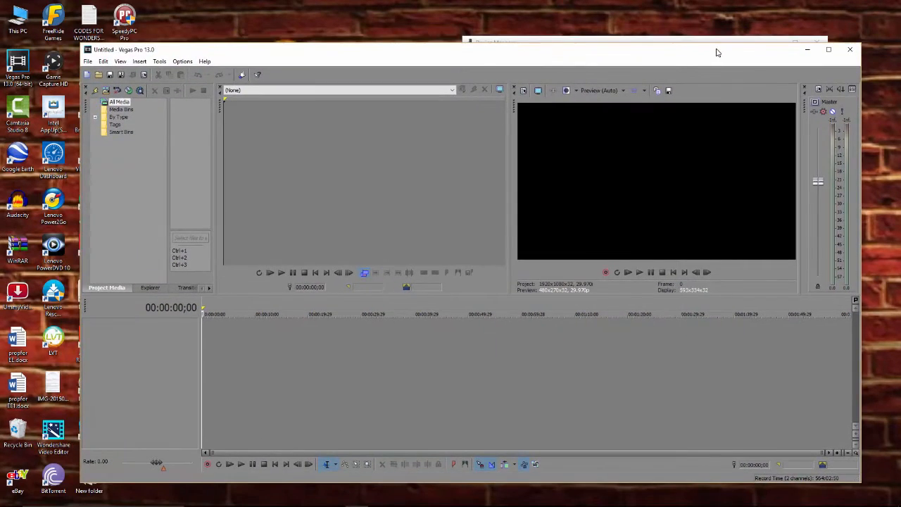
mouse_move(427, 251)
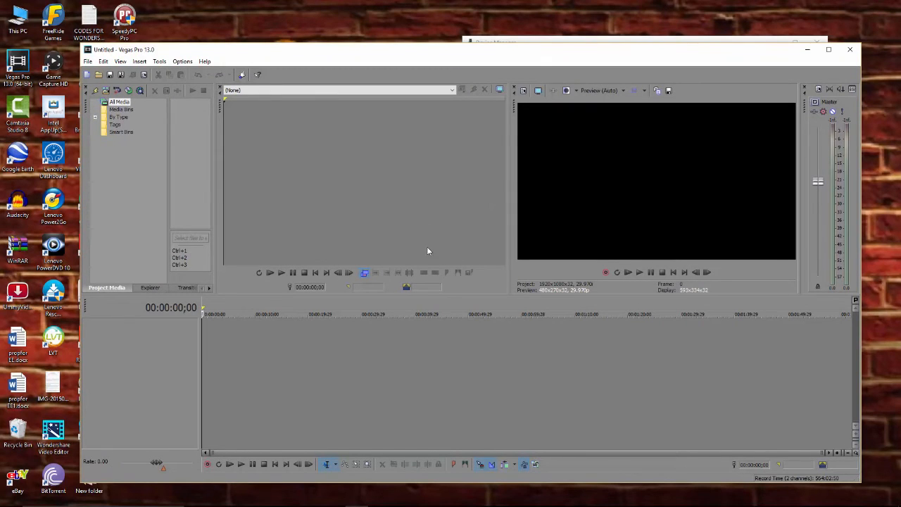
mouse_move(427, 255)
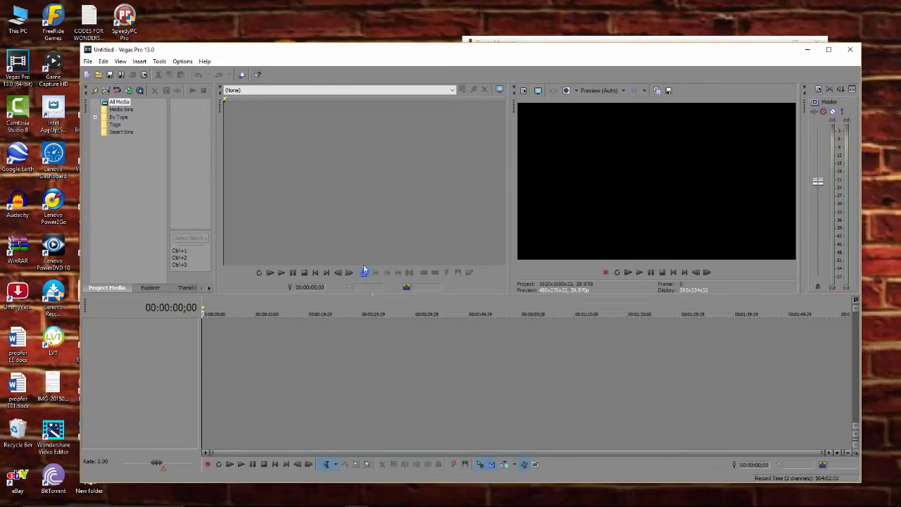
mouse_move(446, 377)
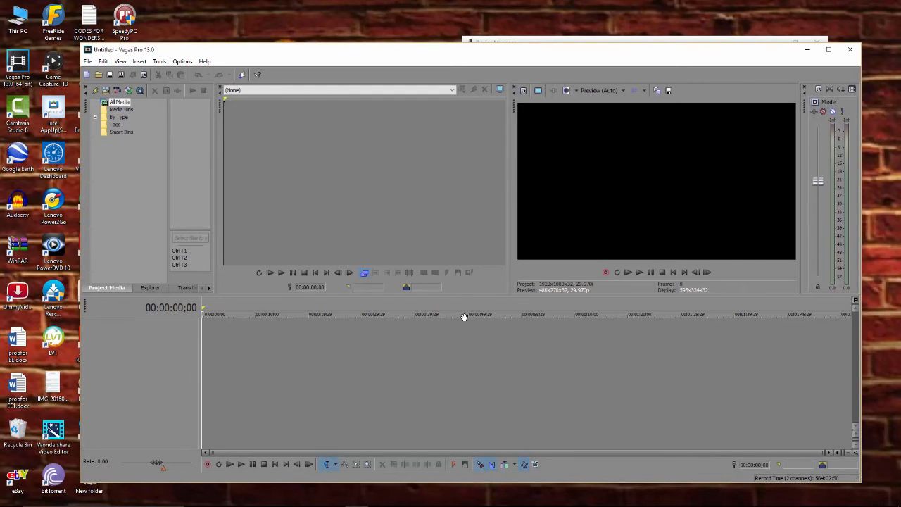
mouse_move(439, 247)
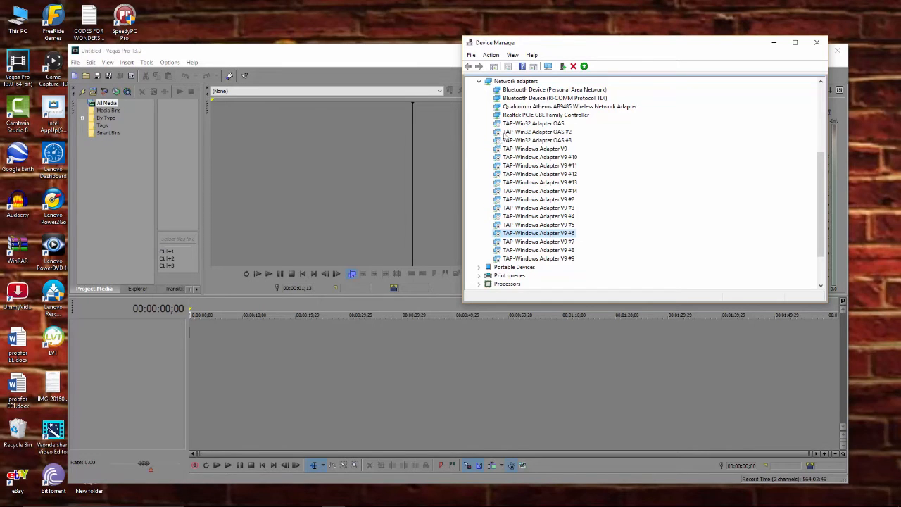
mouse_move(369, 345)
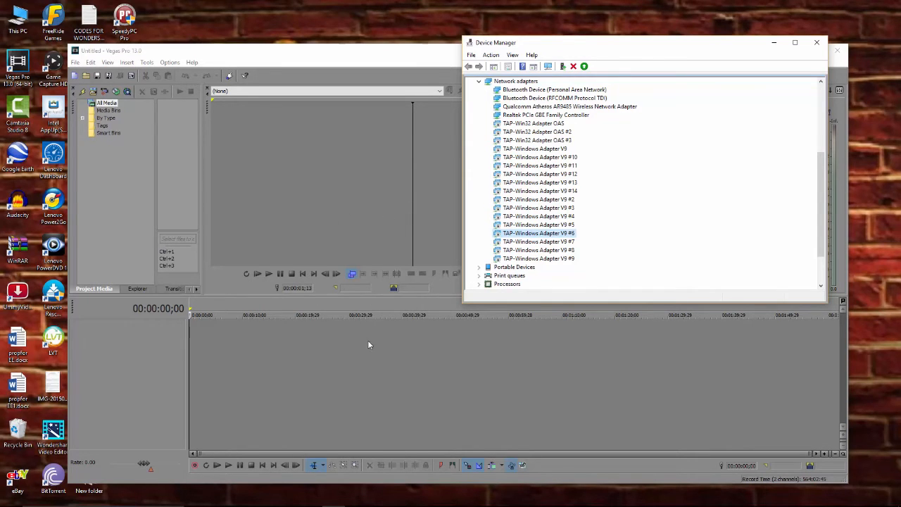